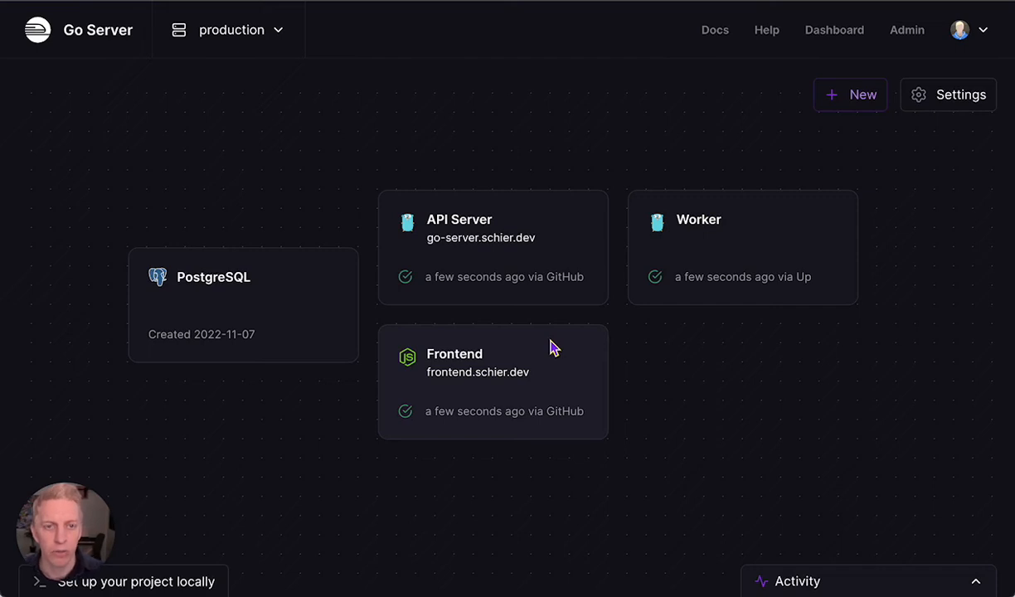
mouse_move(682, 358)
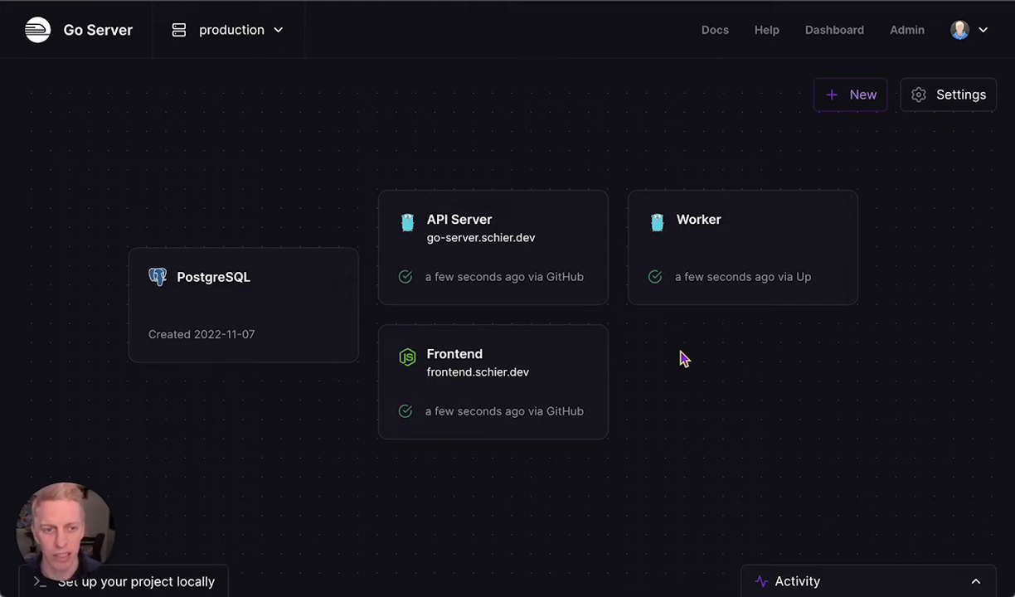
mouse_move(688, 363)
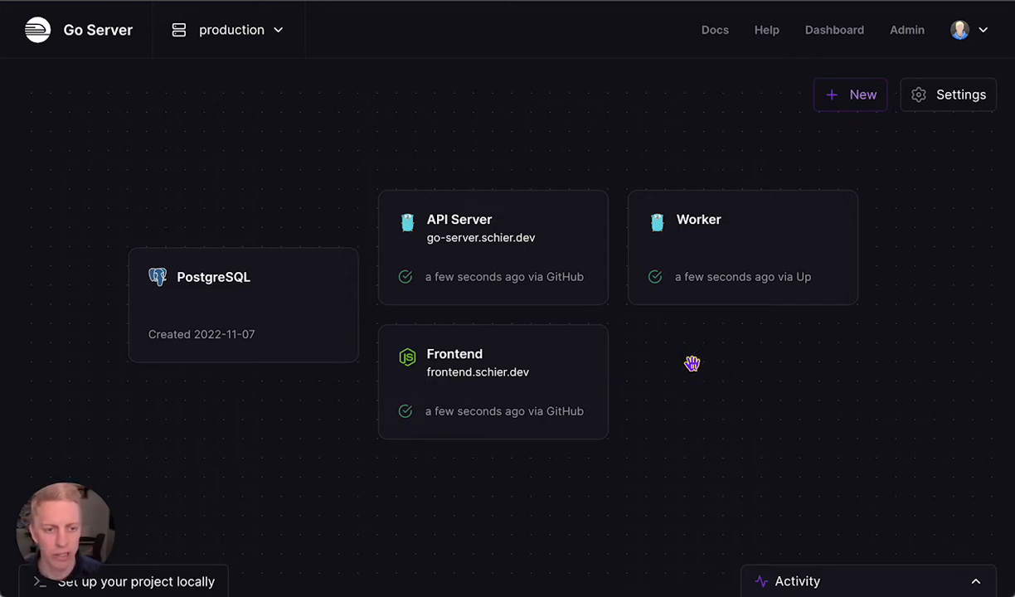
mouse_move(799, 163)
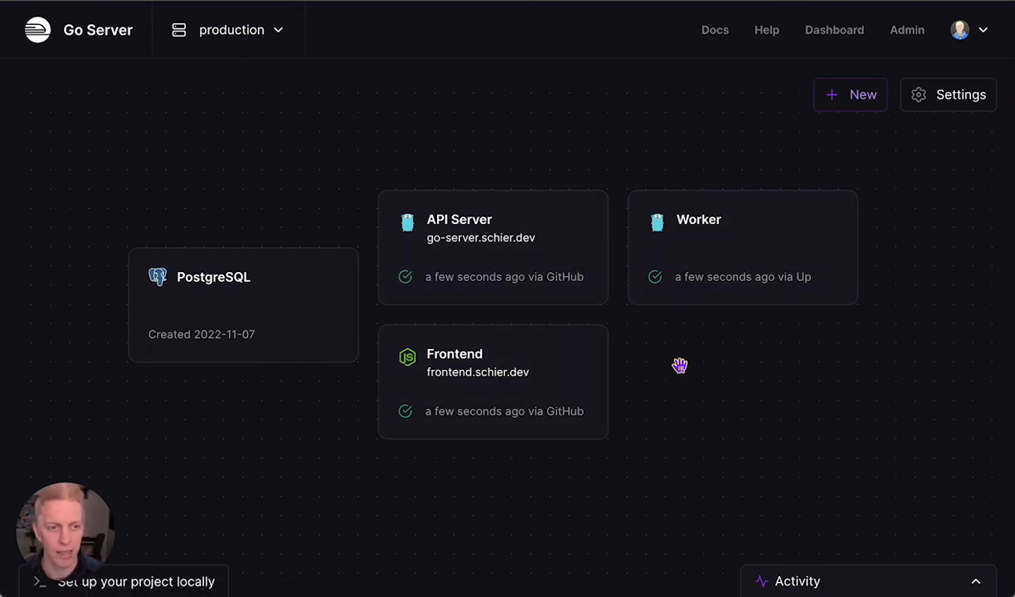
mouse_move(949, 110)
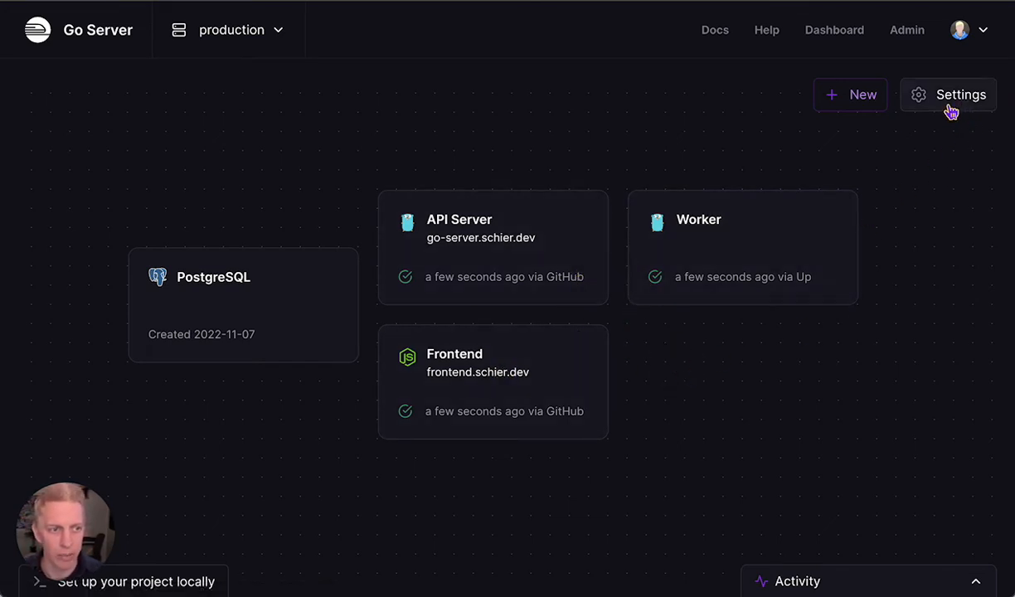
Bring up the sharing configuration for the production SECRET variable, listing API Server, Frontend and Worker.
left_click(947, 94)
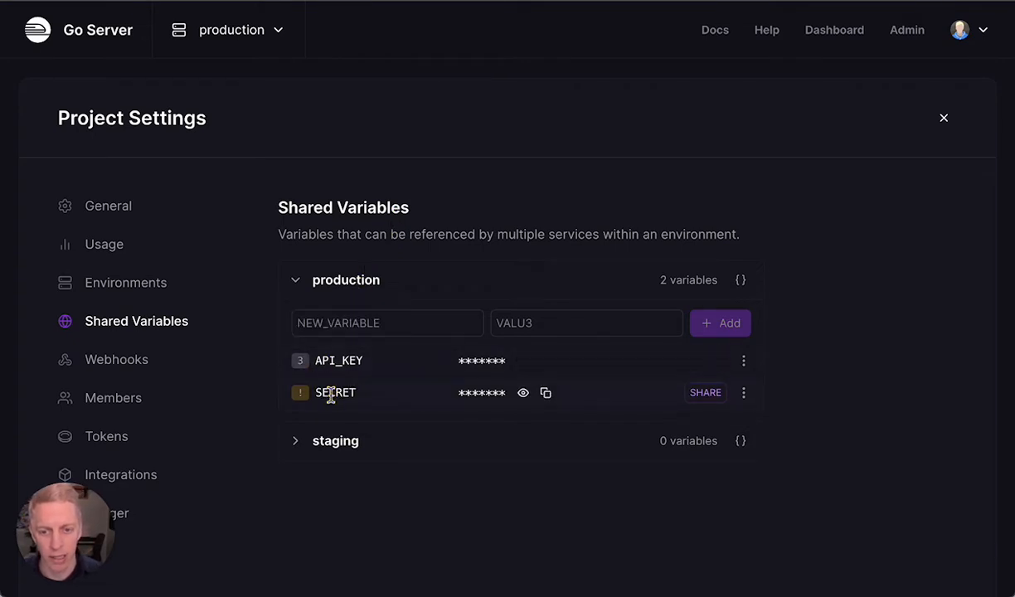
mouse_move(298, 393)
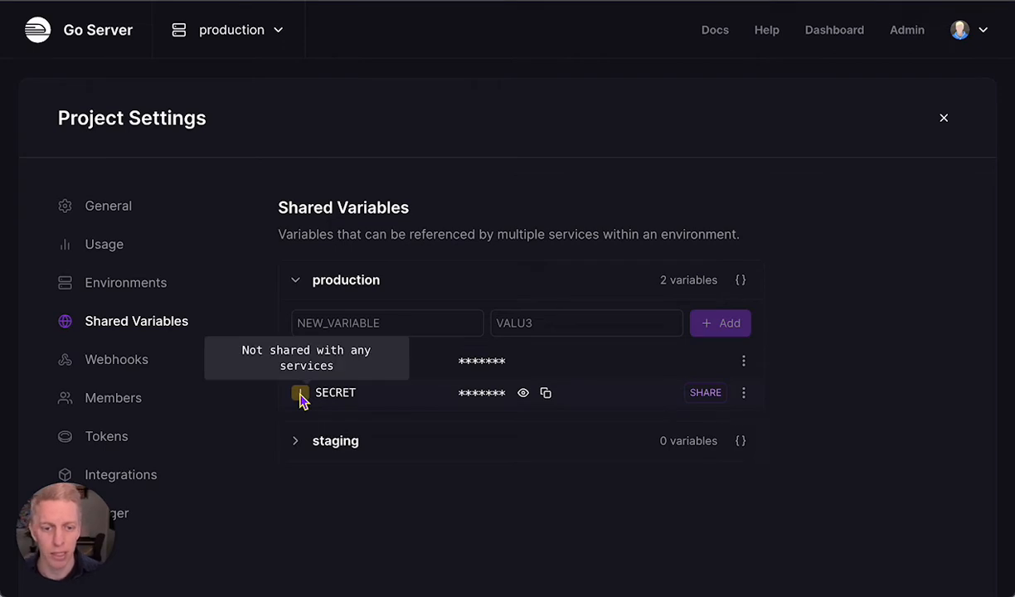
double_click(334, 392)
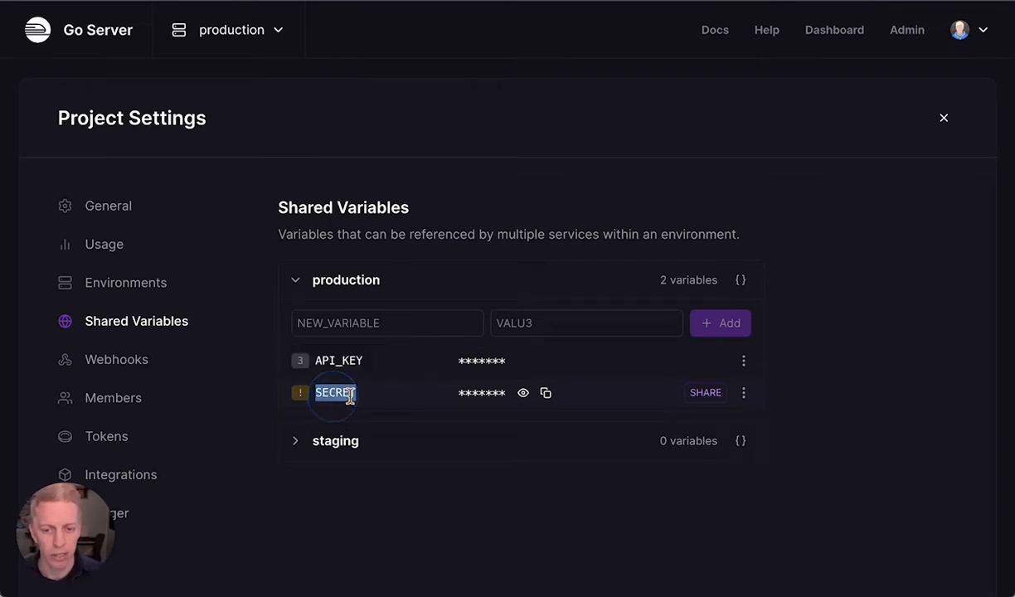
left_click(704, 392)
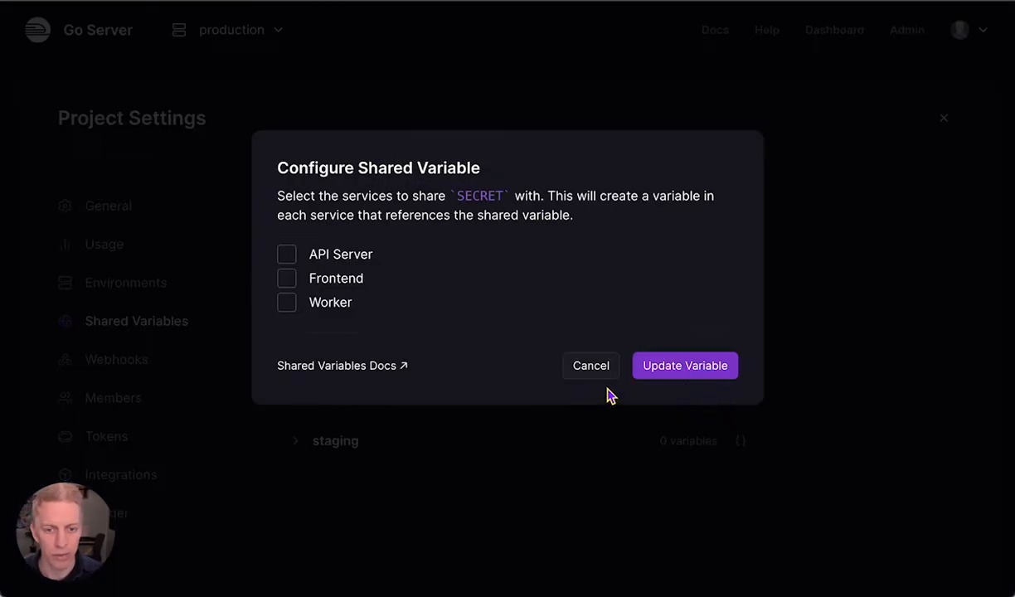
mouse_move(586, 356)
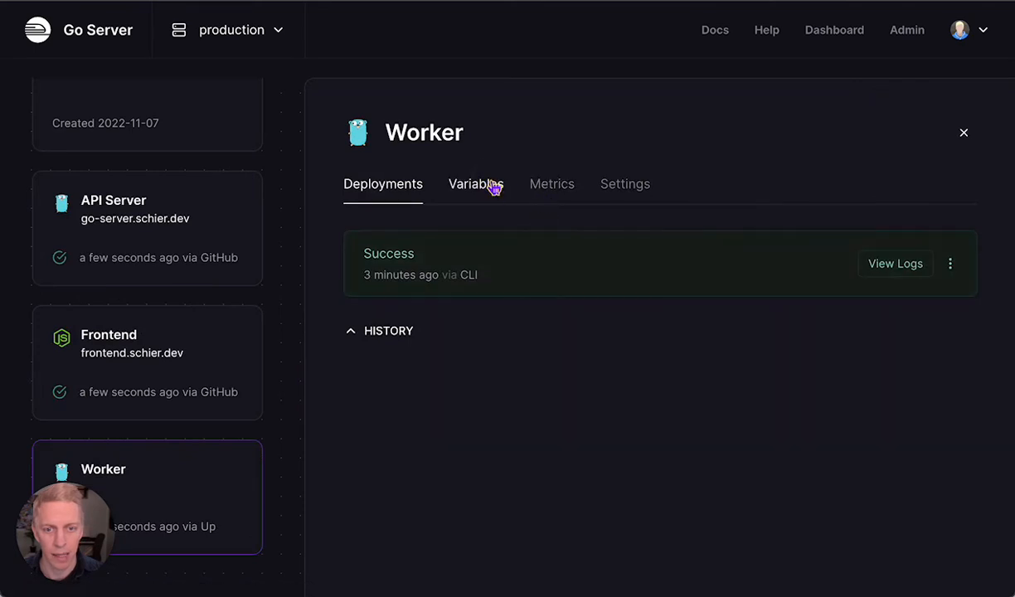
Add the shared SECRET variable to the Worker service alongside API_KEY, MESSAGE_TIMEOUT and QUEUE_NAME.
left_click(476, 183)
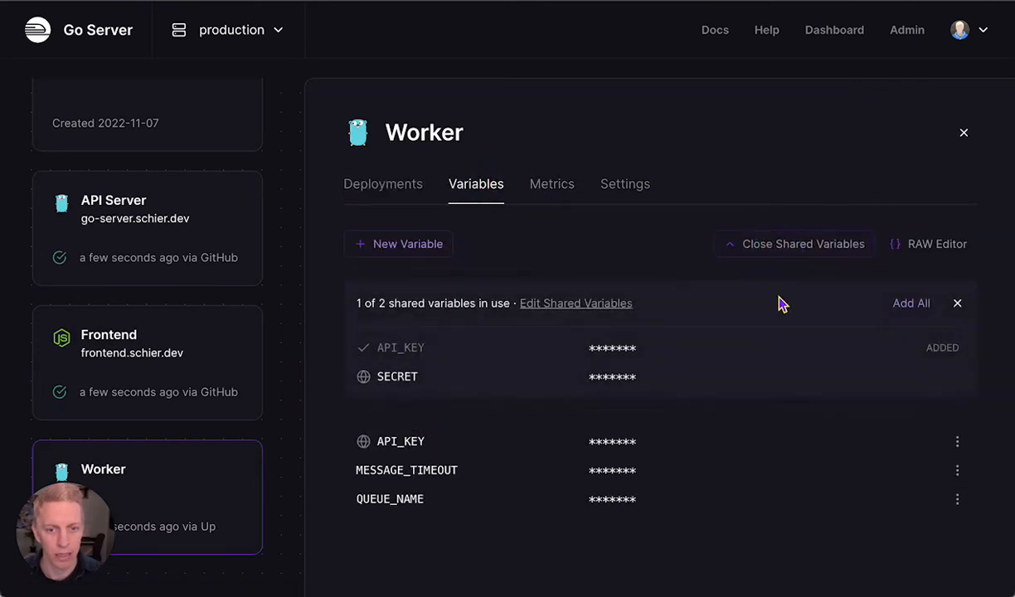
mouse_move(953, 385)
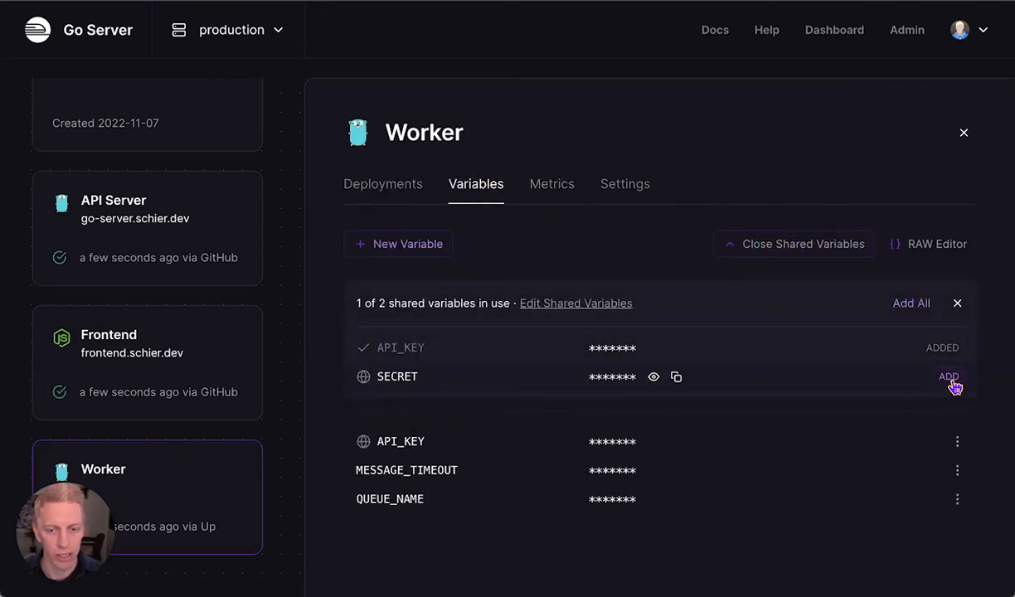
left_click(947, 377)
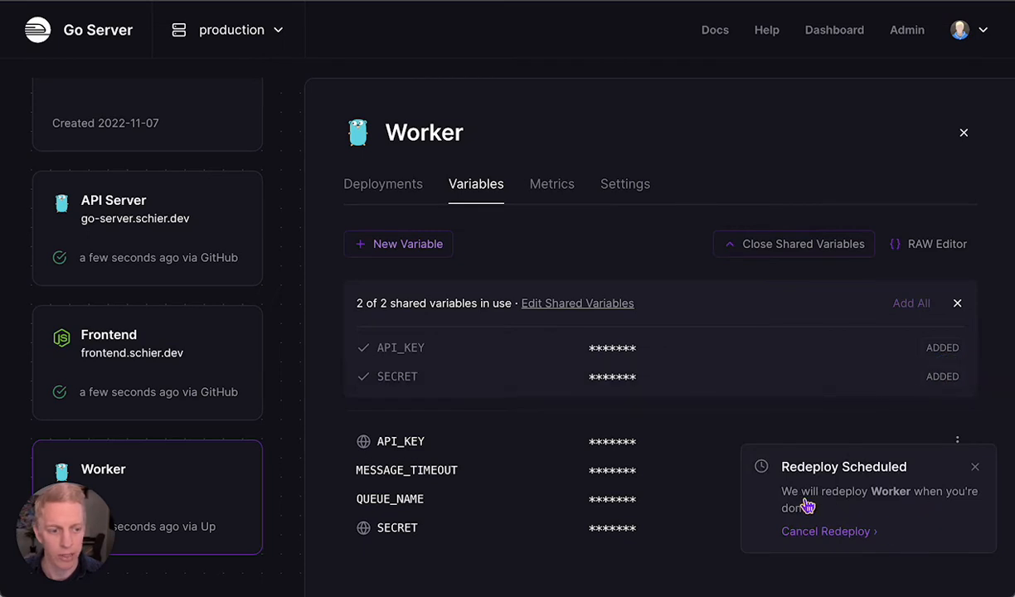
mouse_move(887, 513)
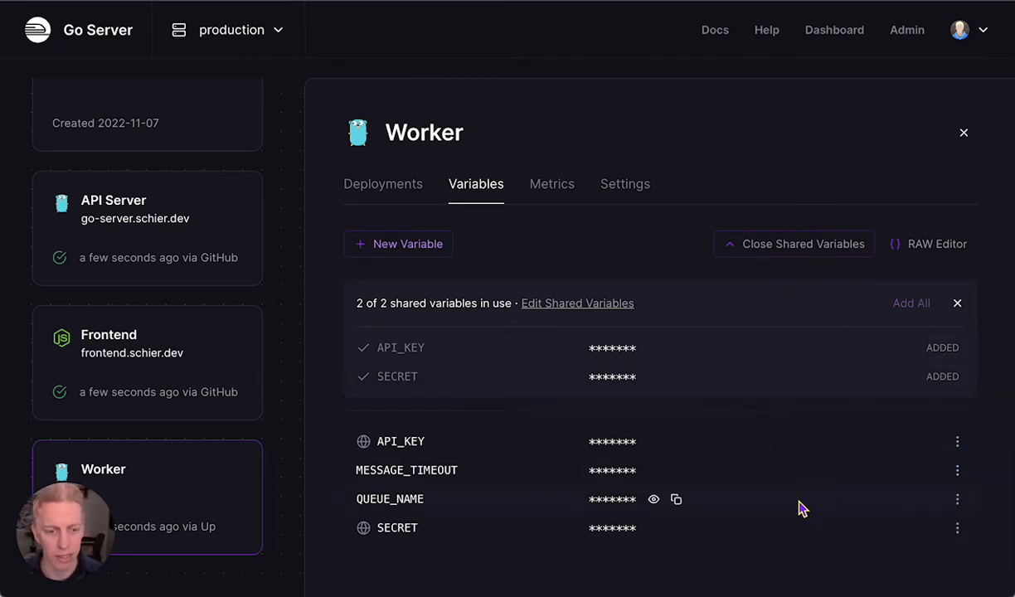
left_click(793, 243)
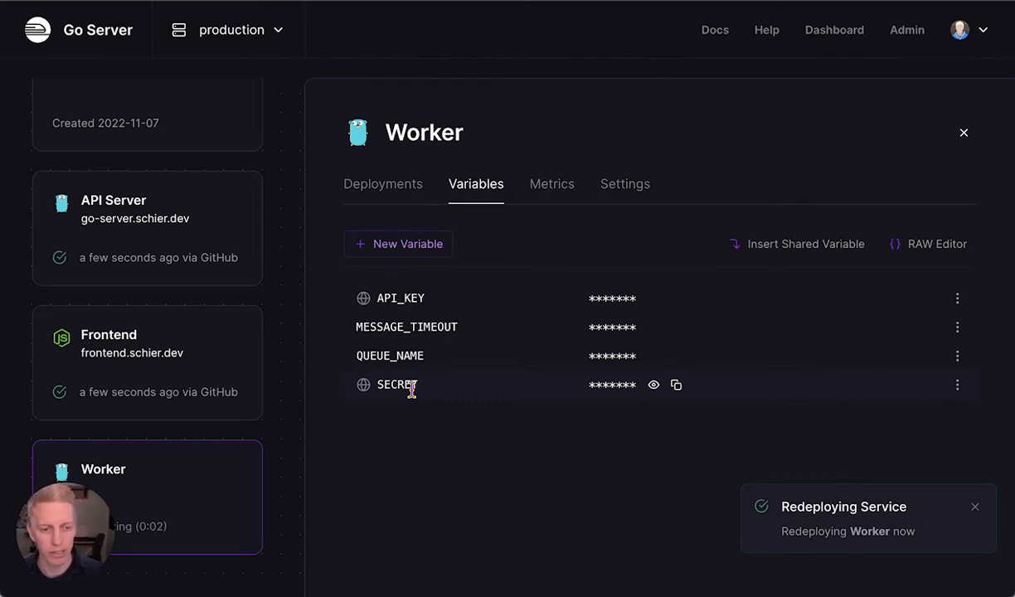
mouse_move(407, 406)
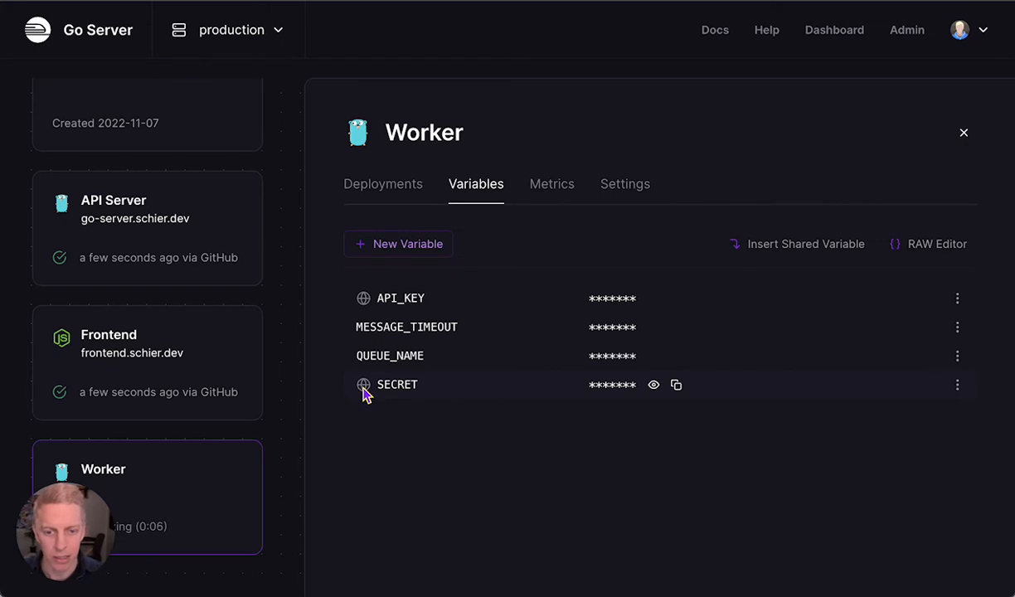
Edit Worker's SECRET value, appending '_suffix${{VAR}}' after the ${{shared.SECRET}} reference.
left_click(654, 384)
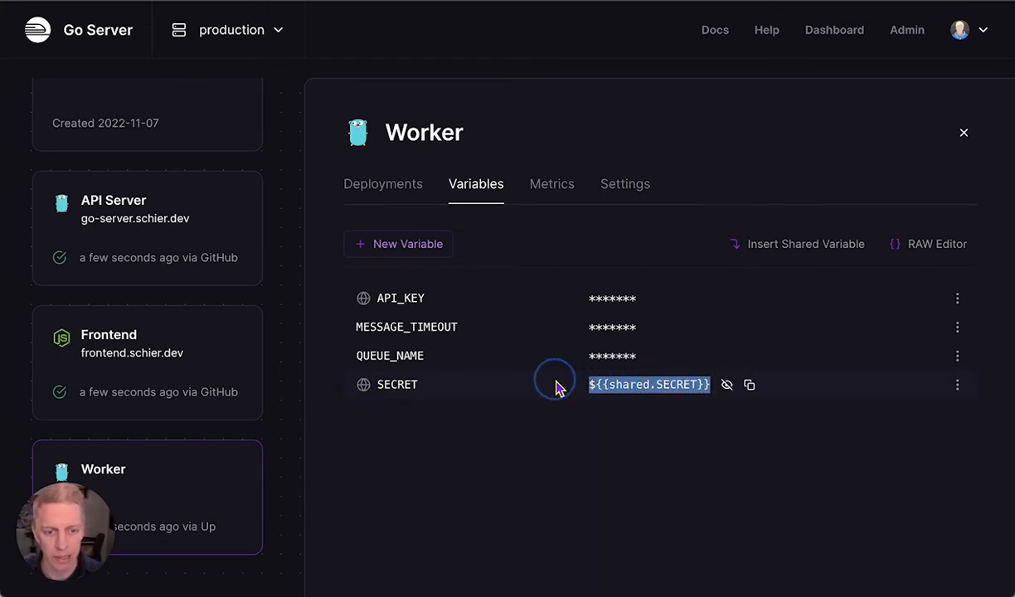
double_click(676, 383)
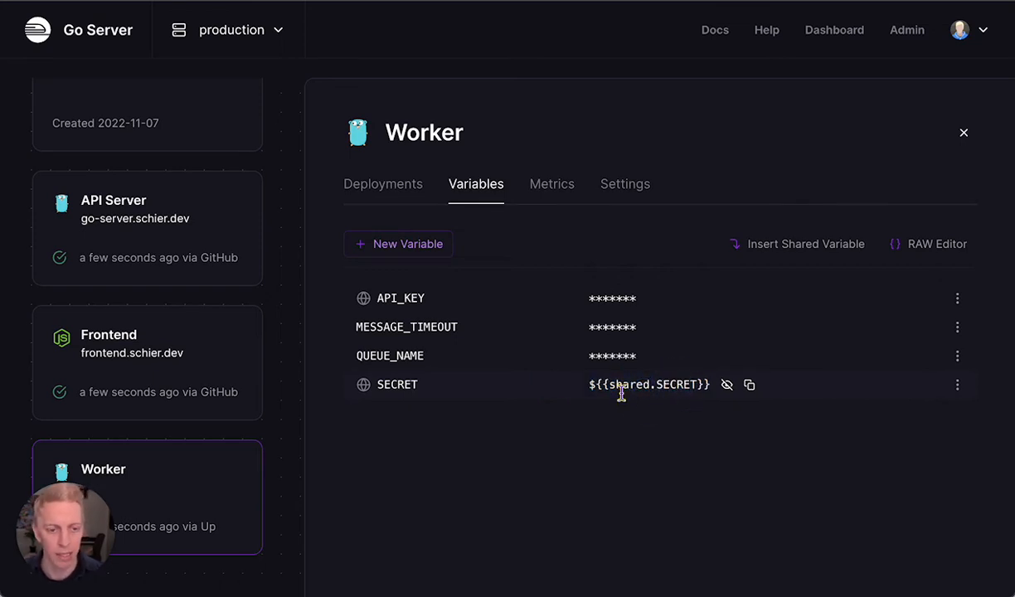
left_click(956, 383)
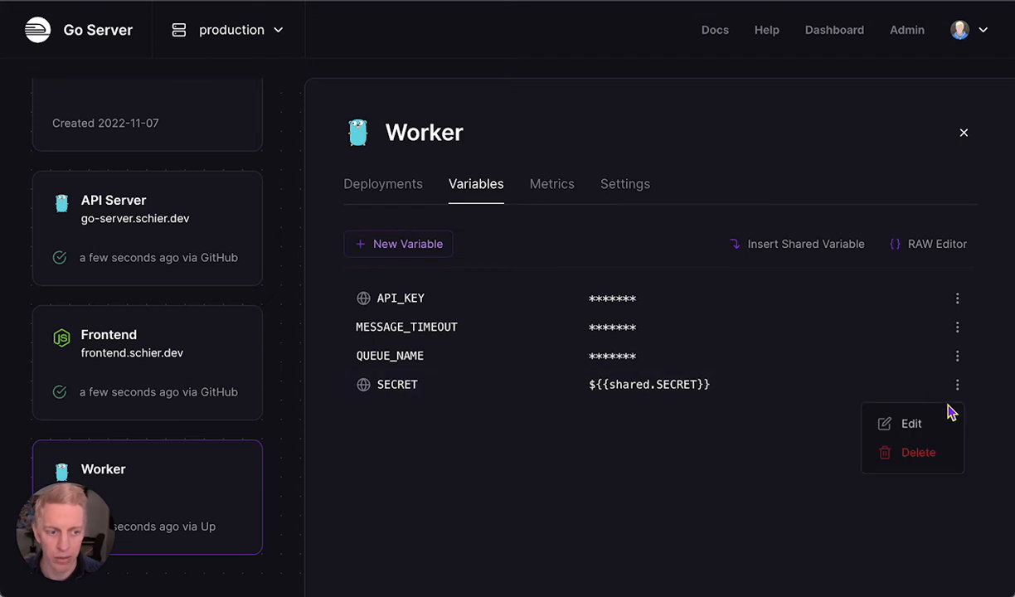
left_click(911, 422)
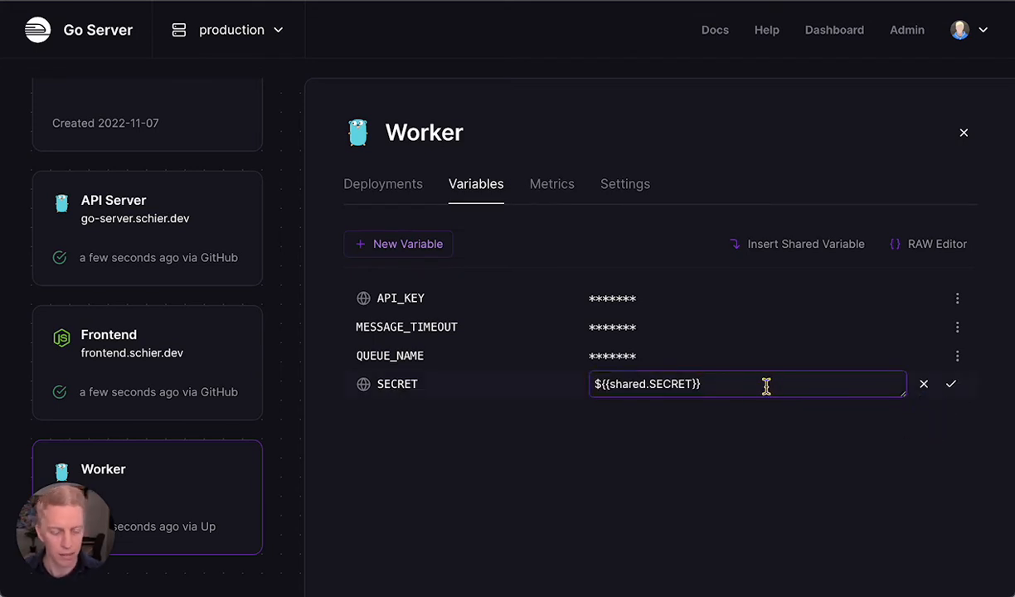
type("_su")
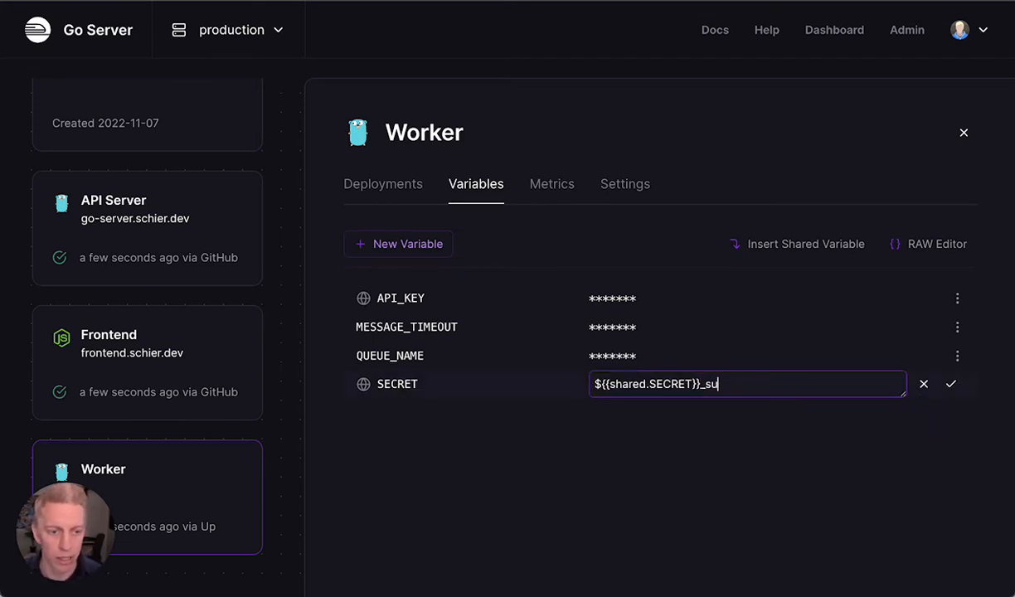
type("ffix")
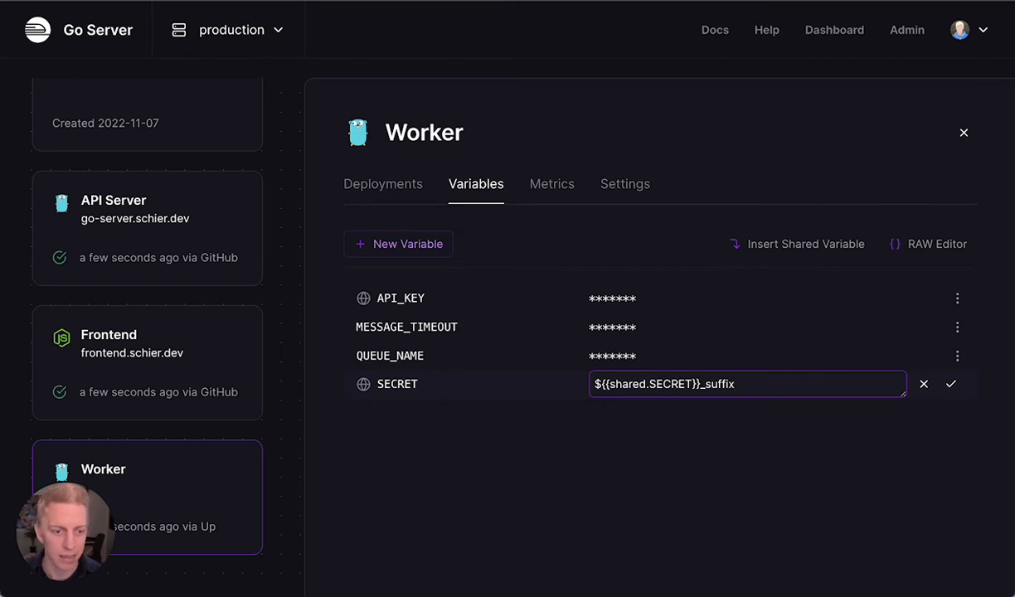
type("${")
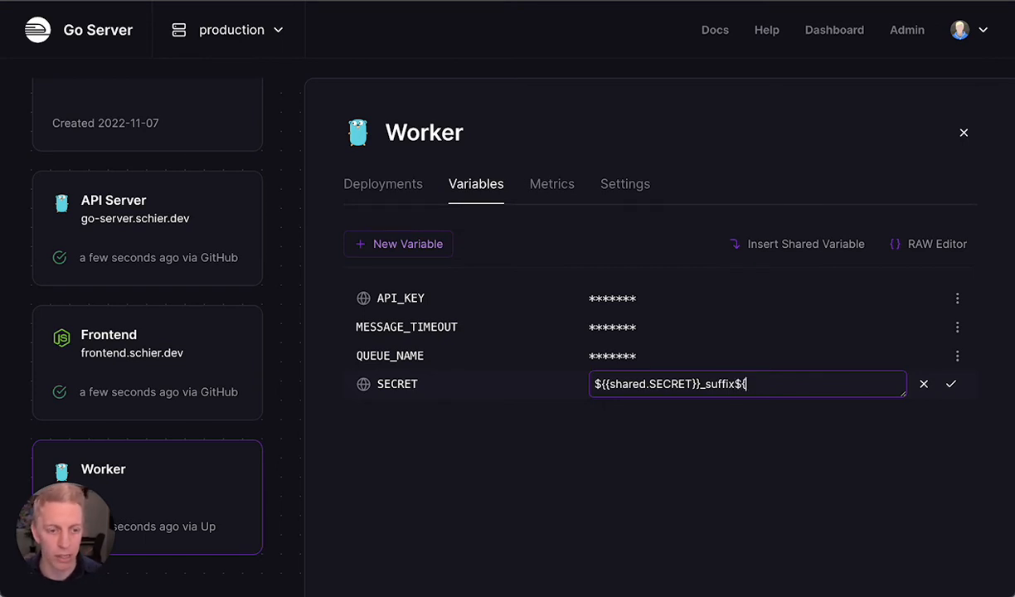
type("{VAR}}")
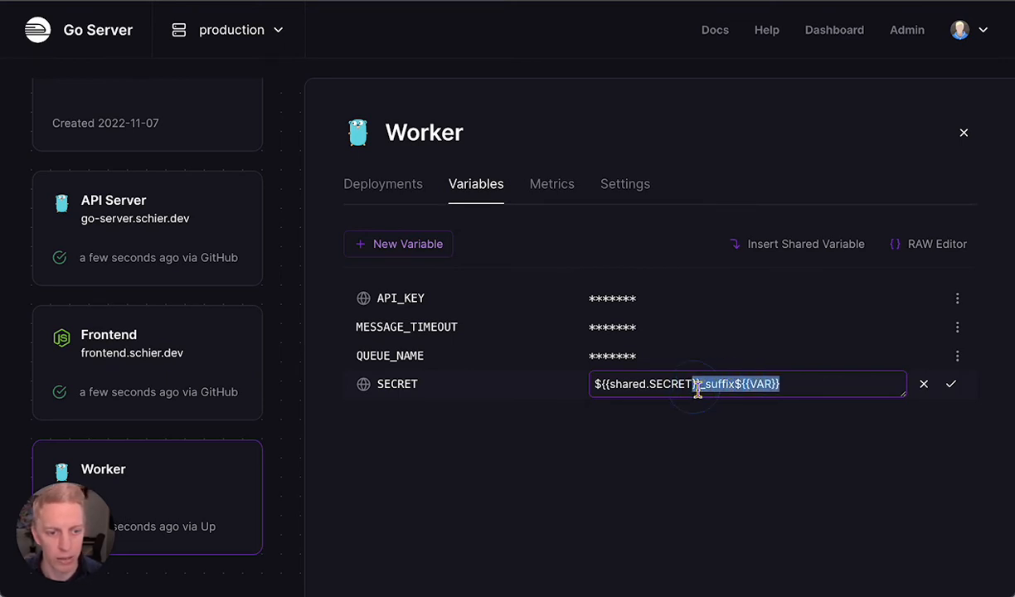
Remove the extra suffix so SECRET is just ${{shared.SECRET}} and save it.
key("Delete")
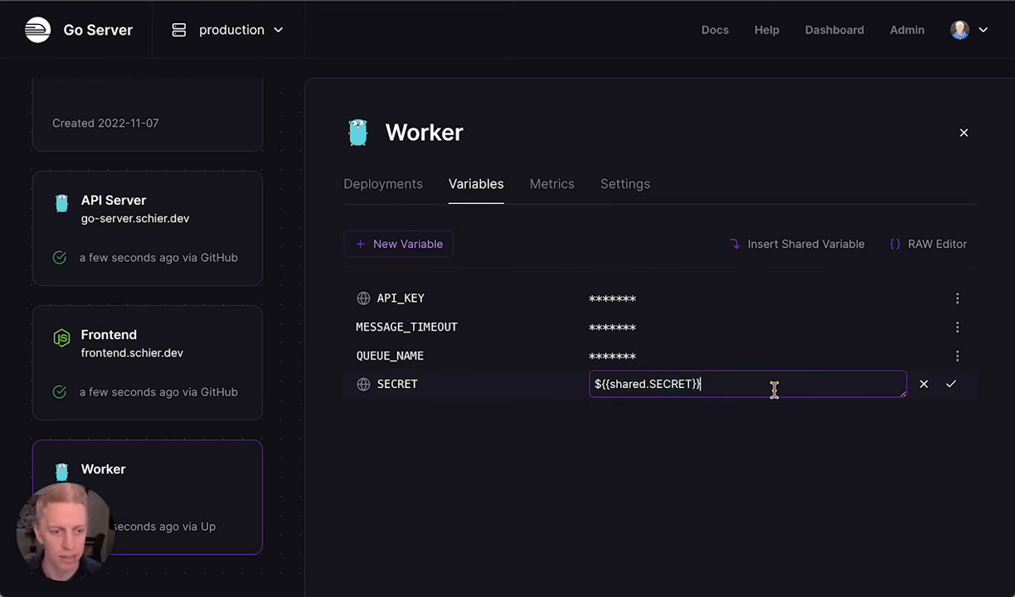
left_click(950, 384)
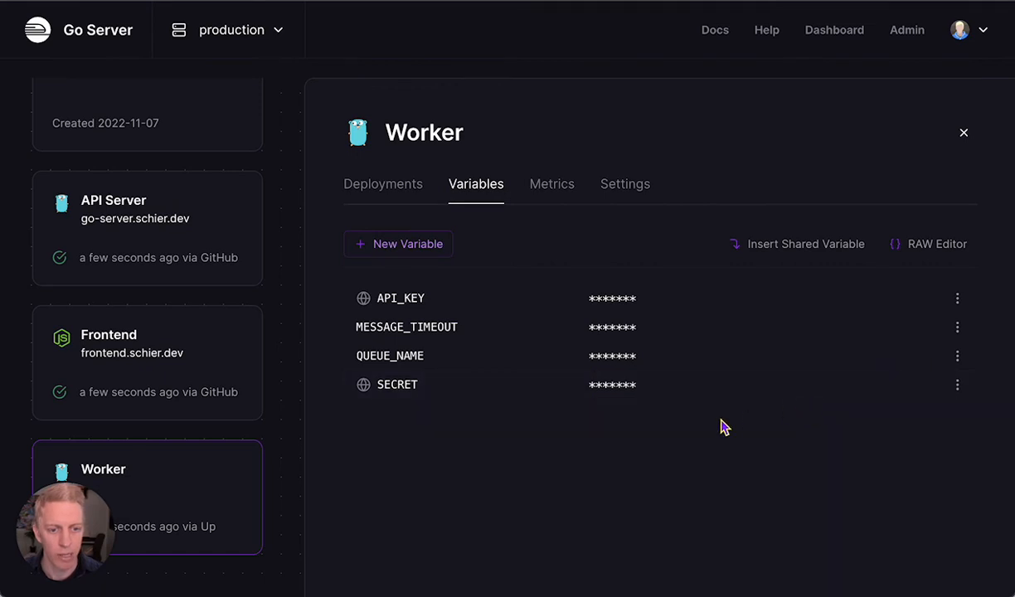
mouse_move(658, 396)
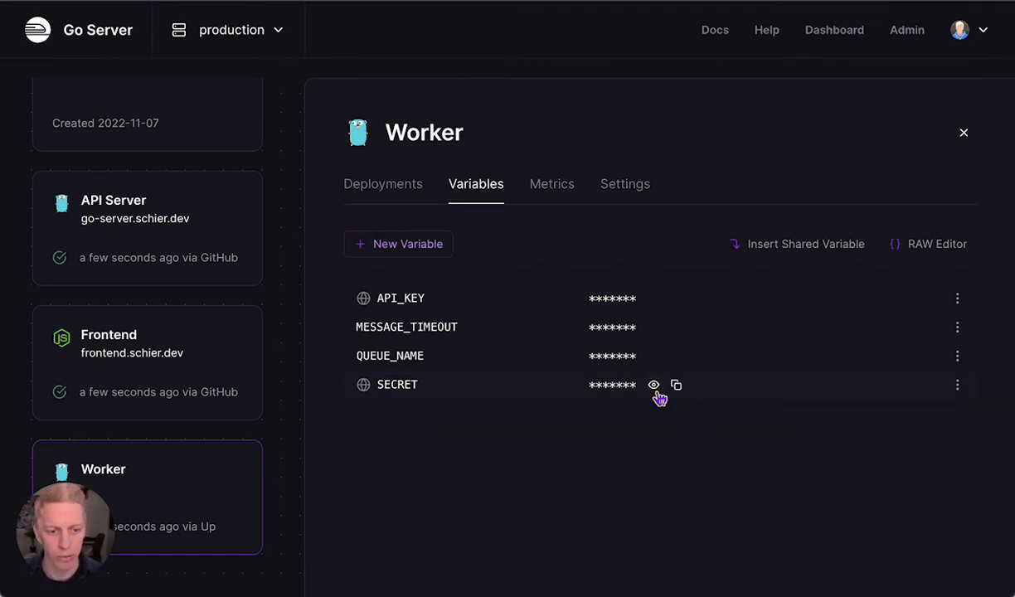
mouse_move(694, 438)
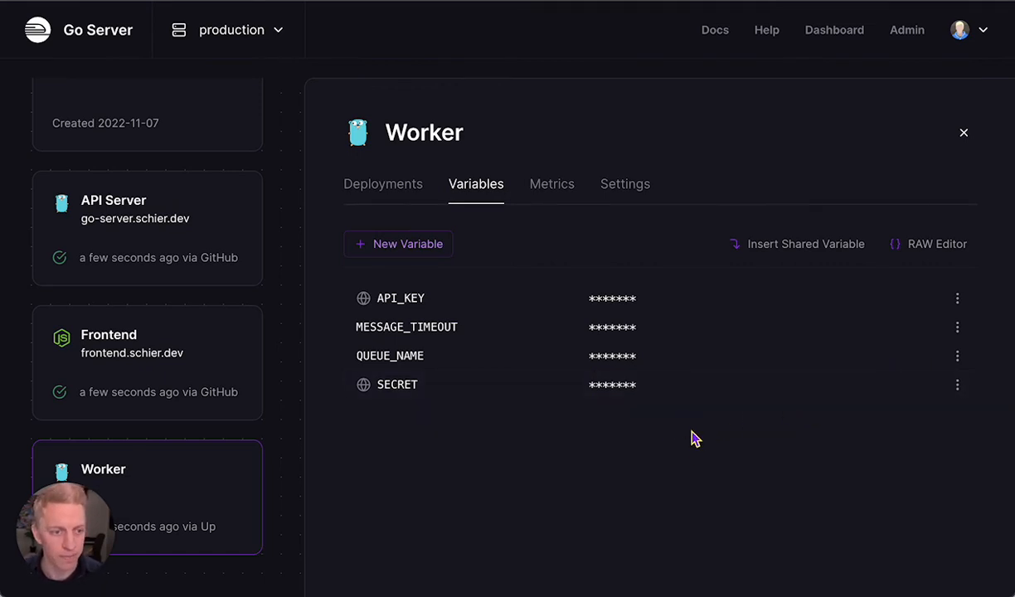
mouse_move(722, 448)
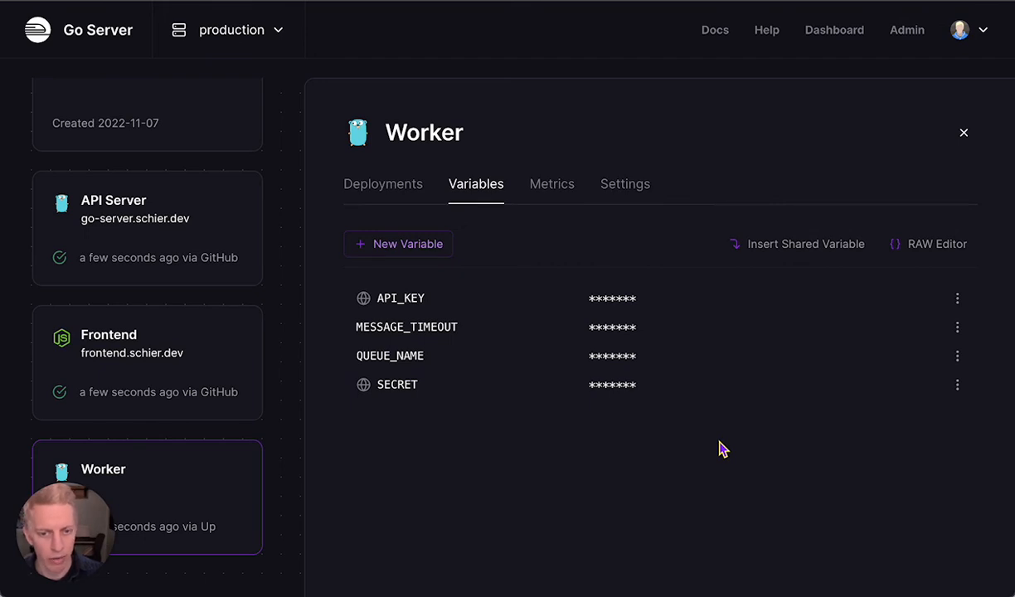
mouse_move(409, 356)
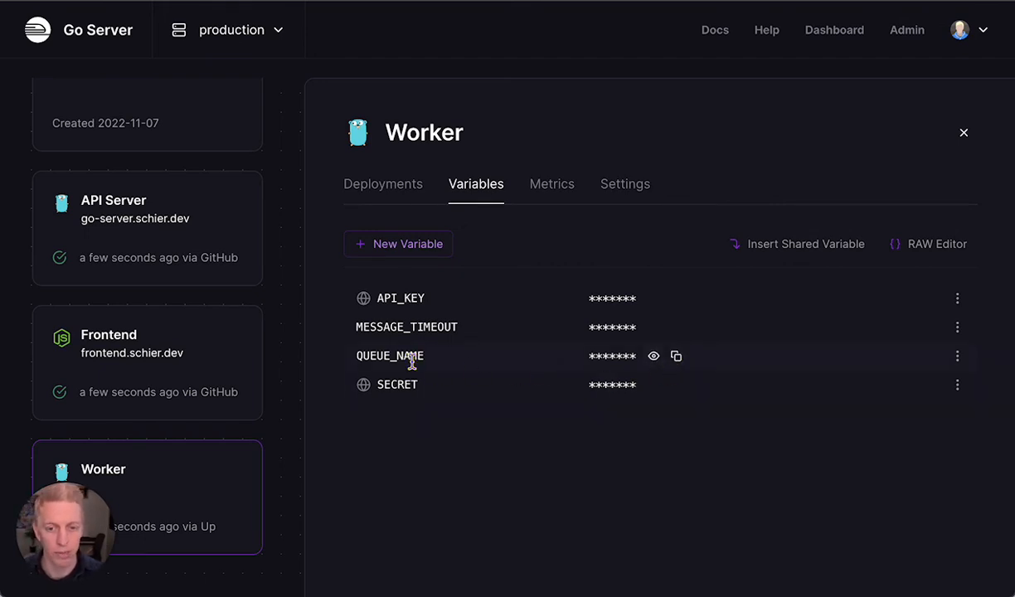
mouse_move(821, 366)
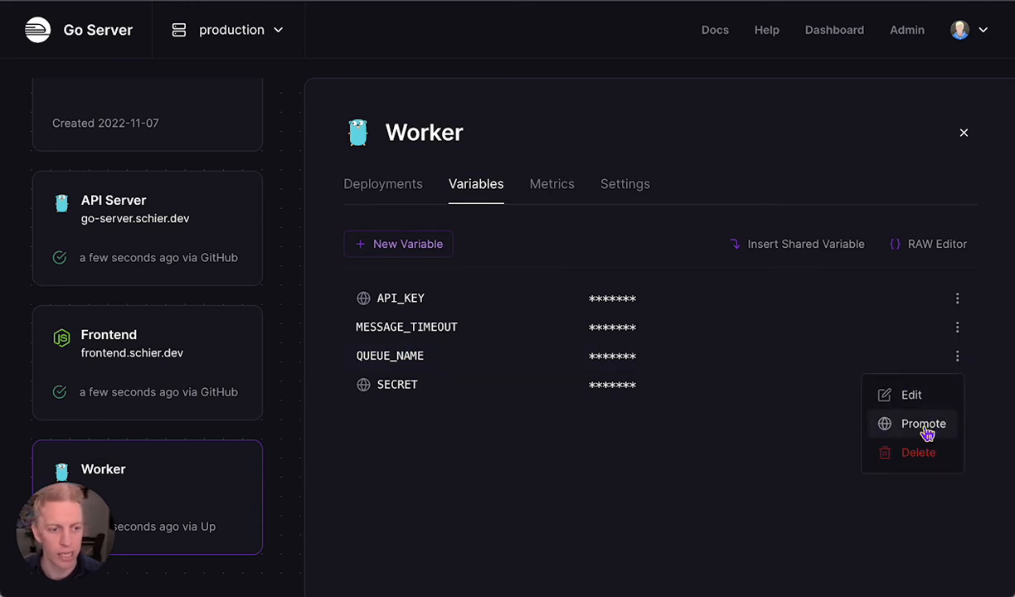
Promote Worker's QUEUE_NAME to a shared variable and bring up the project settings.
left_click(921, 424)
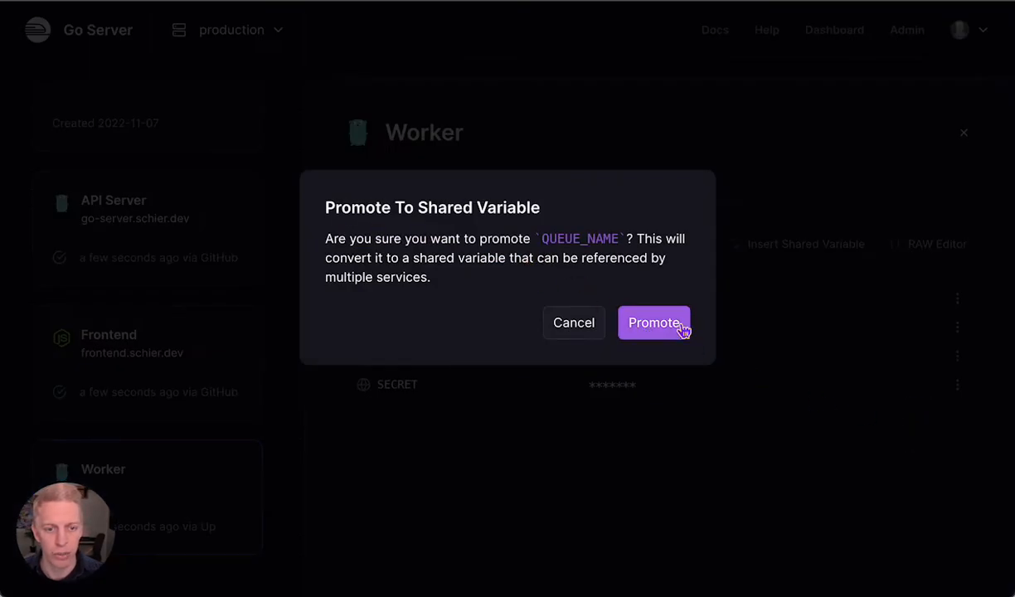
left_click(652, 321)
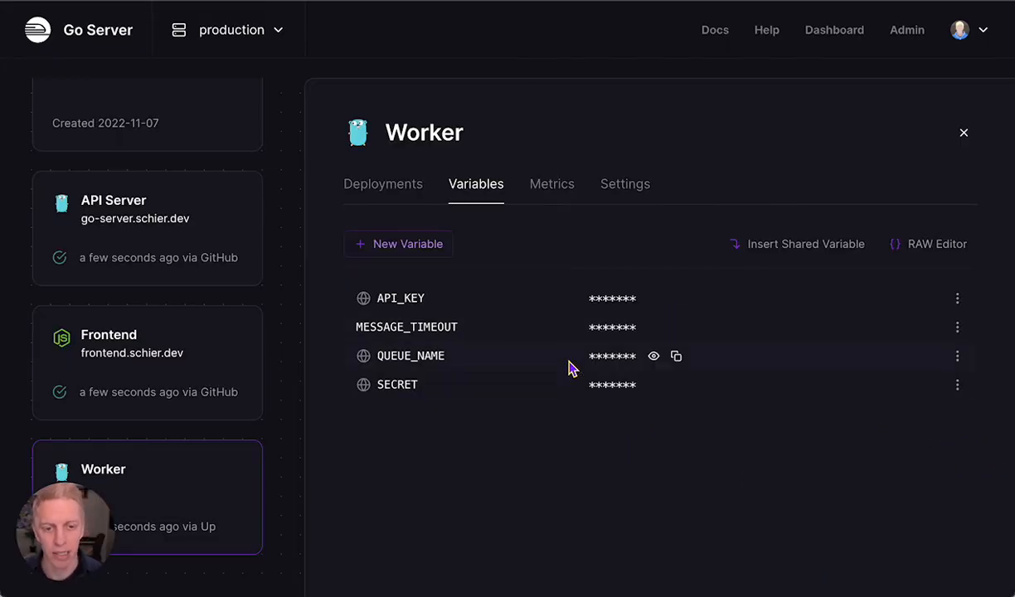
mouse_move(644, 373)
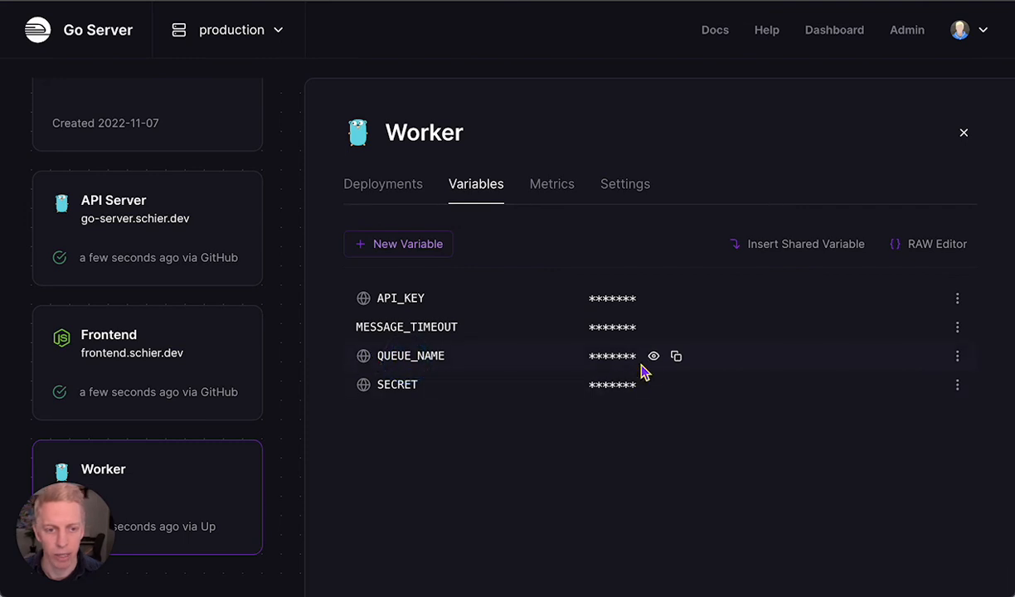
left_click(653, 356)
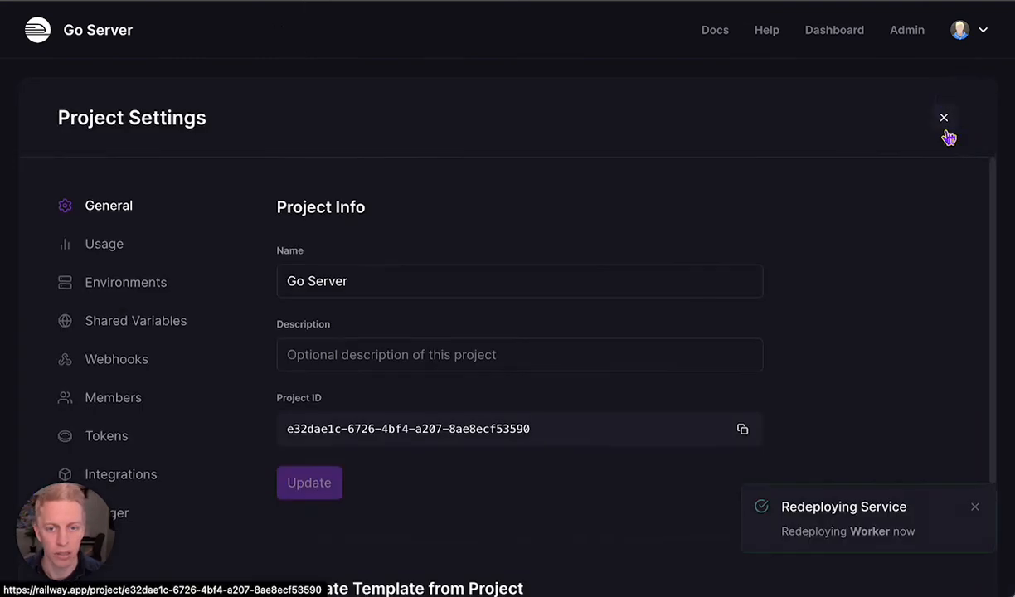
Expand production shared variables, now listing API_KEY, QUEUE_NAME and SECRET.
left_click(135, 321)
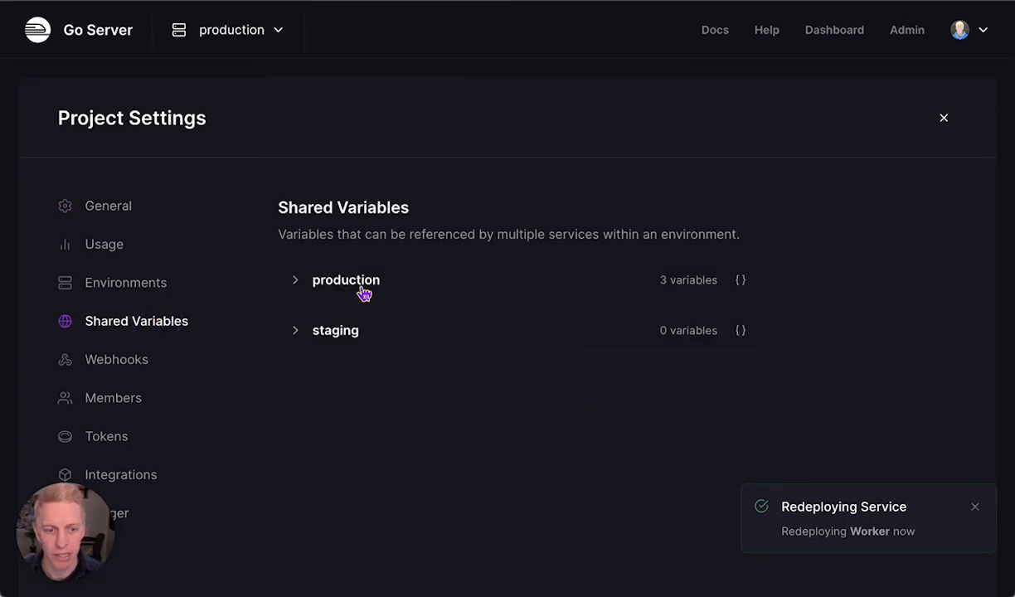
left_click(346, 279)
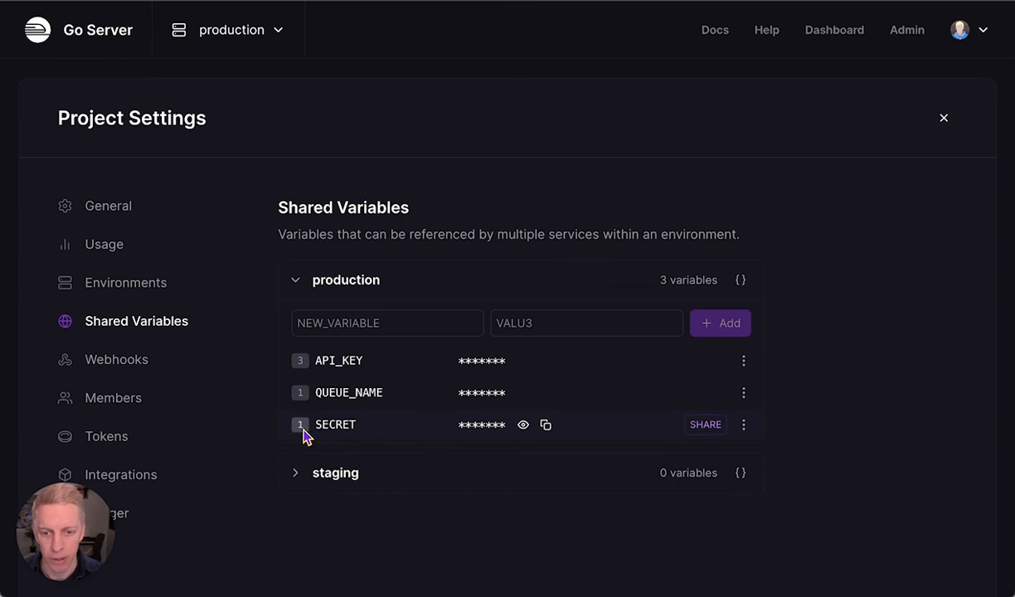
mouse_move(355, 398)
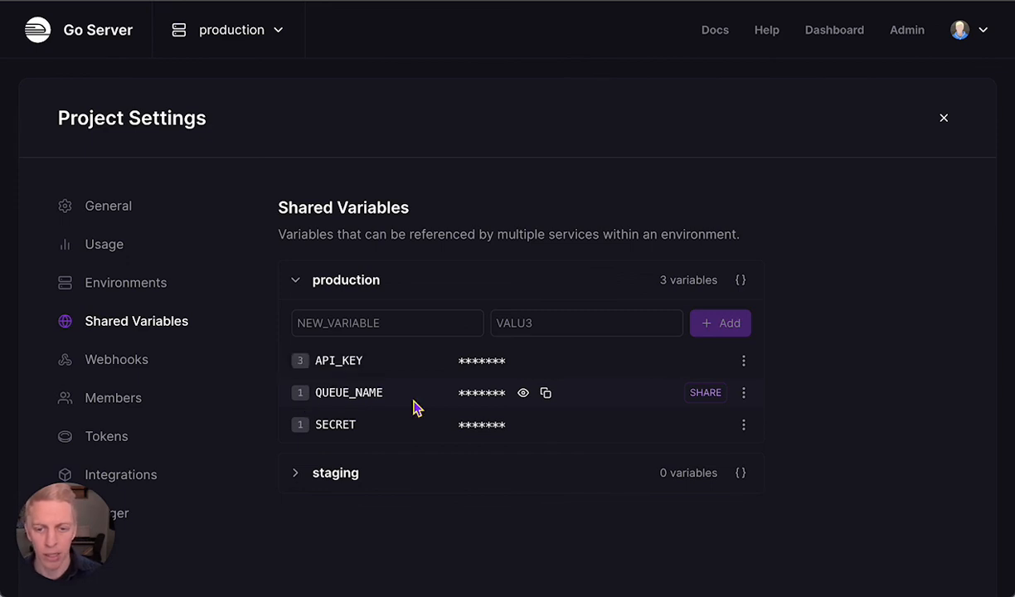
mouse_move(452, 448)
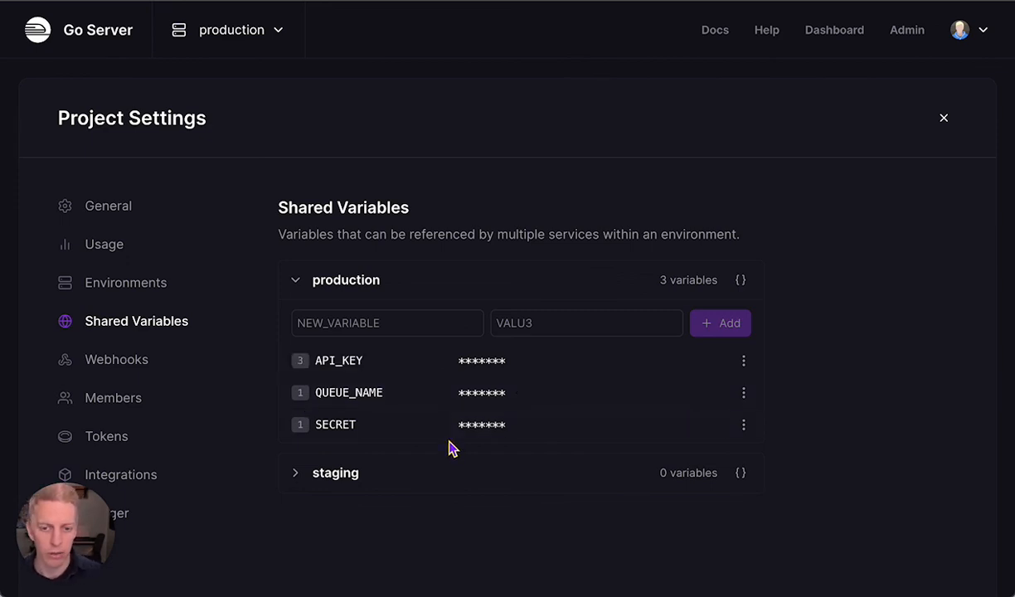
mouse_move(829, 444)
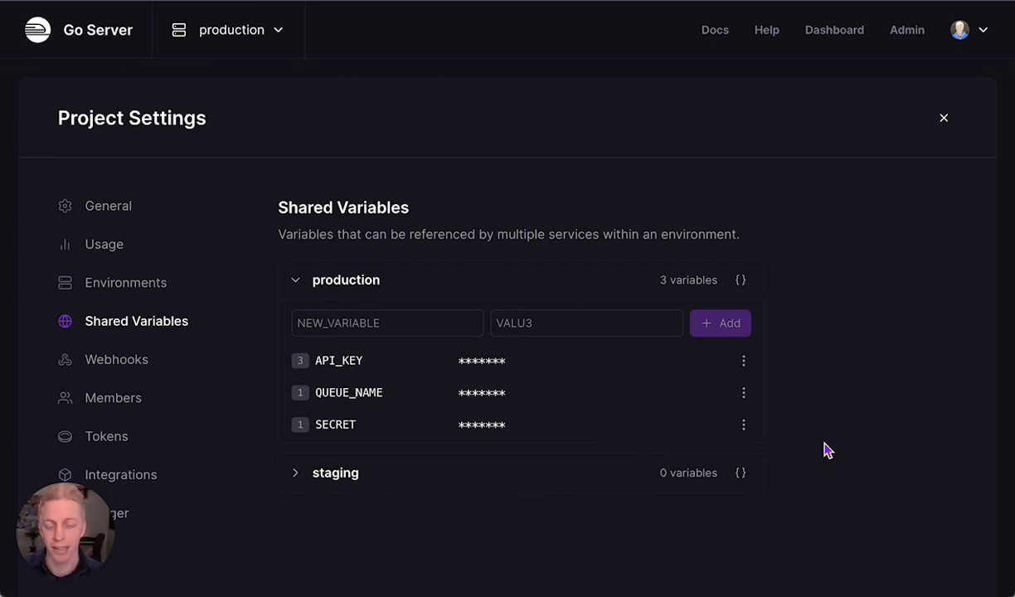
mouse_move(573, 554)
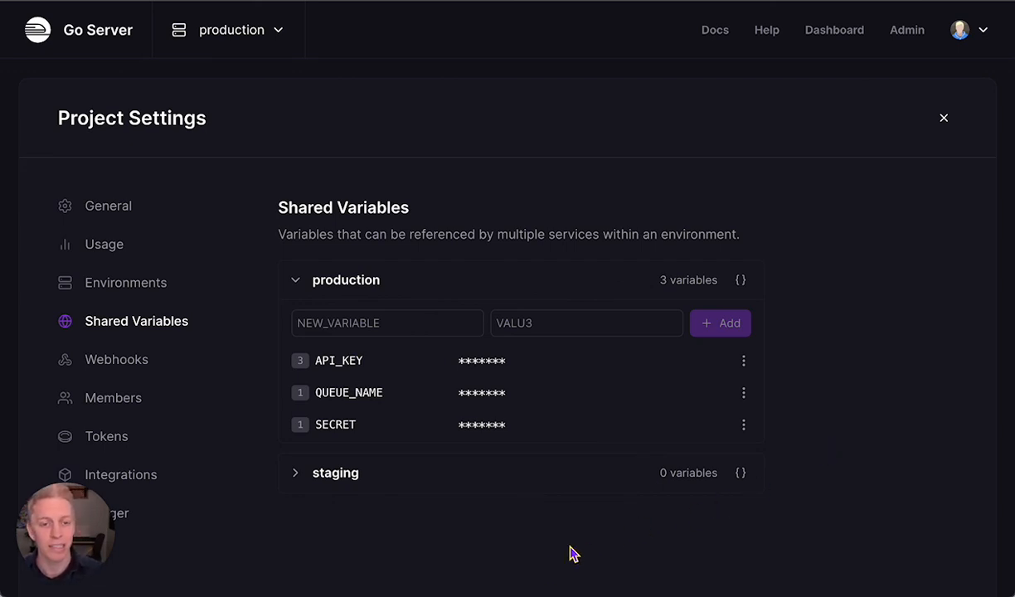